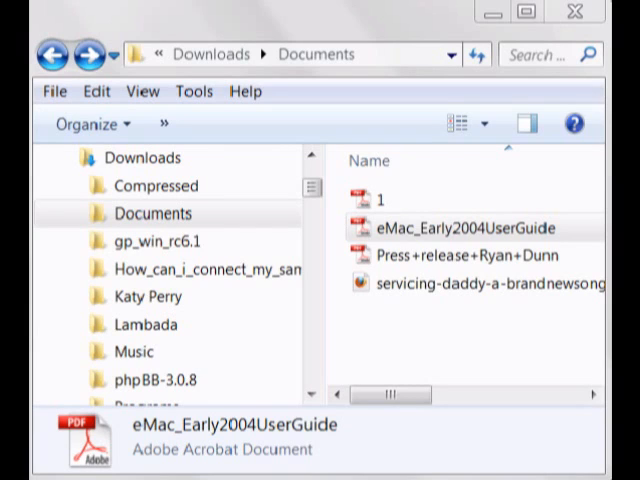
pyautogui.moveTo(362, 30)
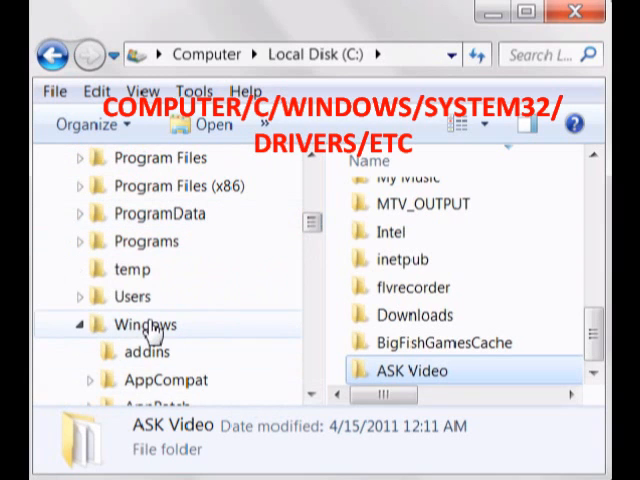
# - Navigate from C:\Windows into its System32 folder, bringing the drivers folder into view
pyautogui.doubleClick(144, 324)
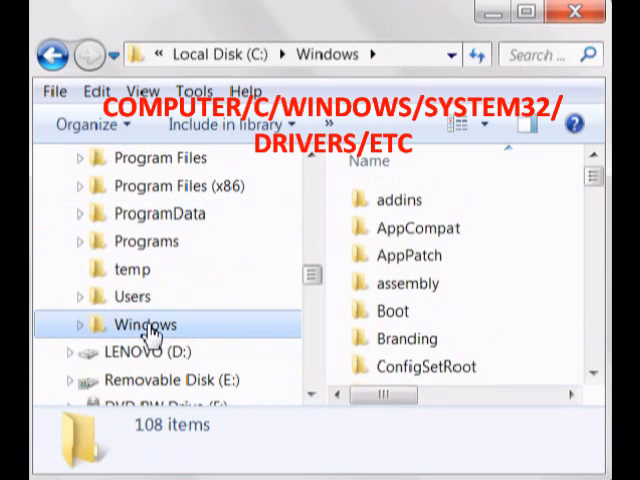
pyautogui.click(78, 324)
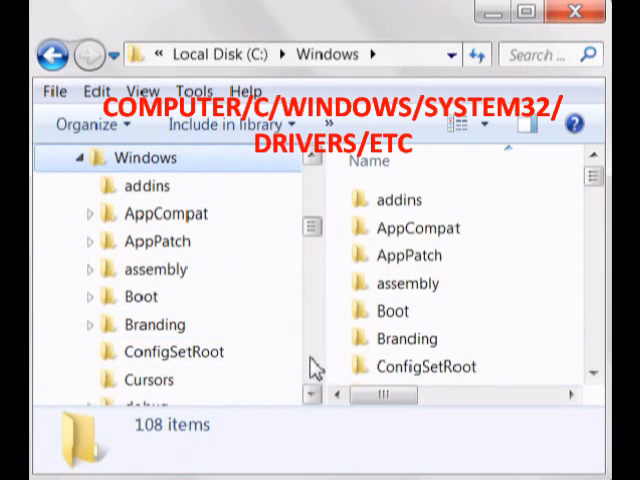
pyautogui.click(314, 396)
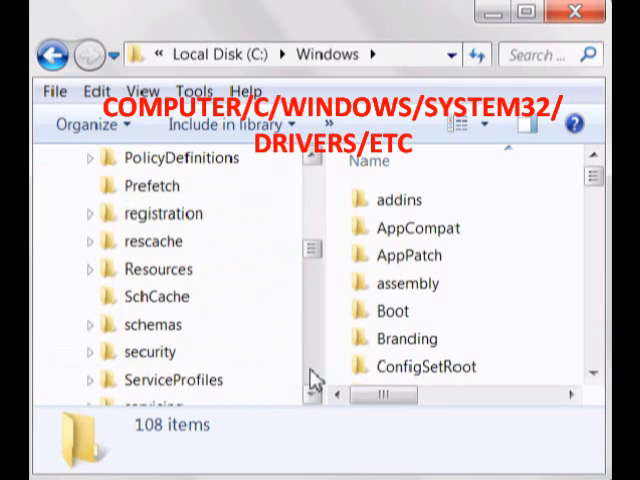
pyautogui.scroll(-3)
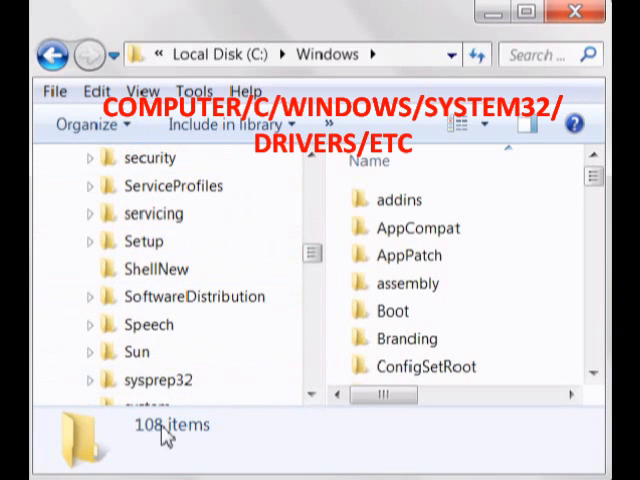
pyautogui.click(92, 352)
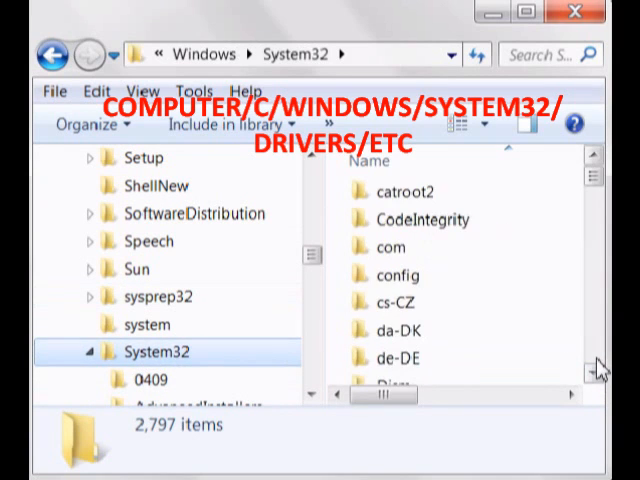
pyautogui.scroll(-3)
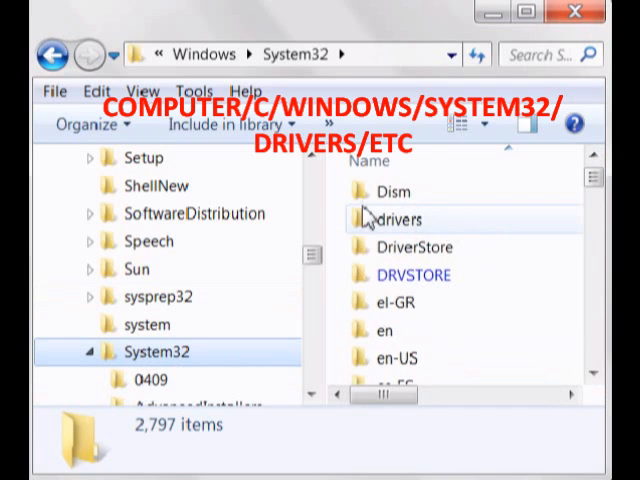
# - Go into drivers\etc, listing hosts.ics, lmhosts.sam, networks, protocol, quotes and services
pyautogui.doubleClick(396, 220)
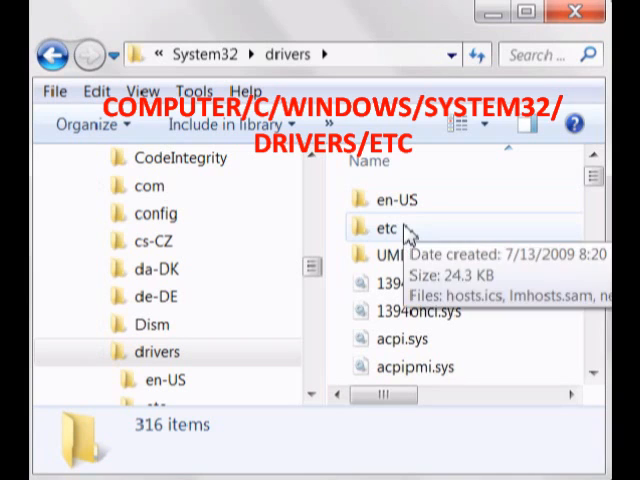
pyautogui.doubleClick(388, 226)
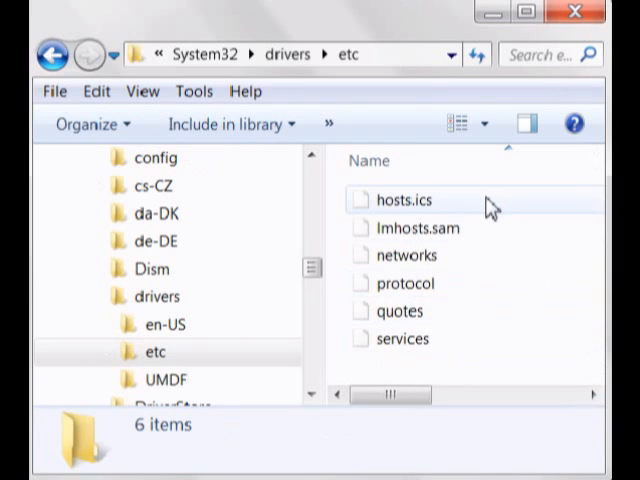
pyautogui.moveTo(430, 210)
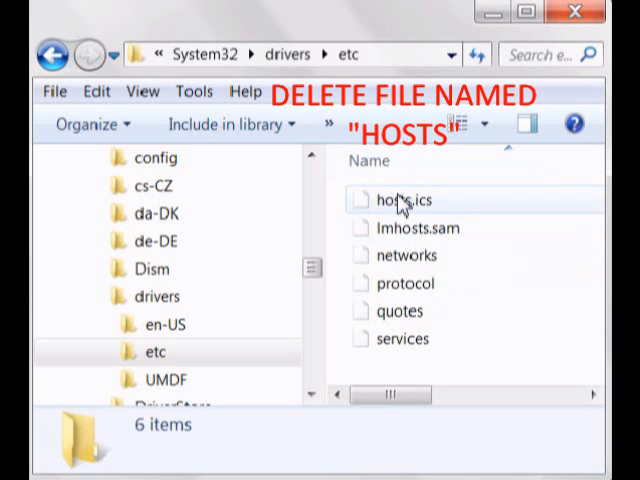
# - Select hosts.ics and show its context menu to choose Open with
pyautogui.click(396, 200)
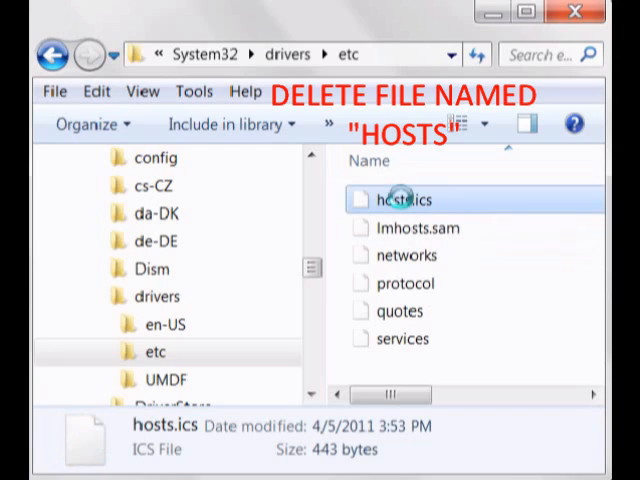
pyautogui.rightClick(390, 200)
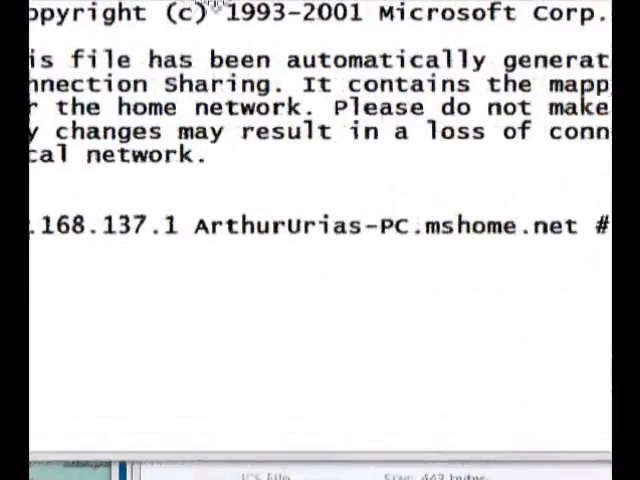
# - Scroll right in Notepad to read the mshome.net mapping line and its timestamp
pyautogui.hscroll(3)
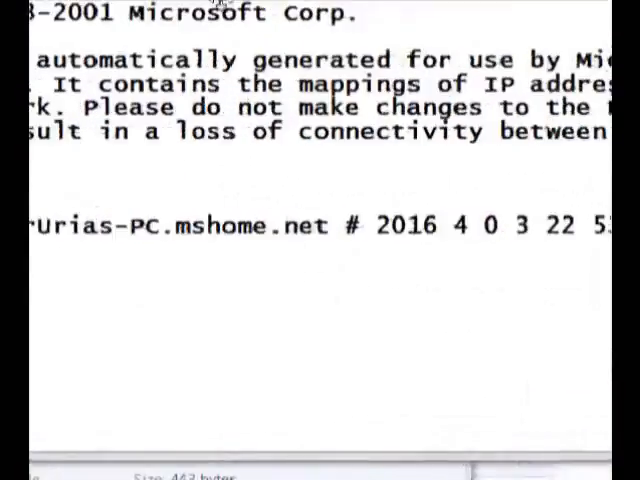